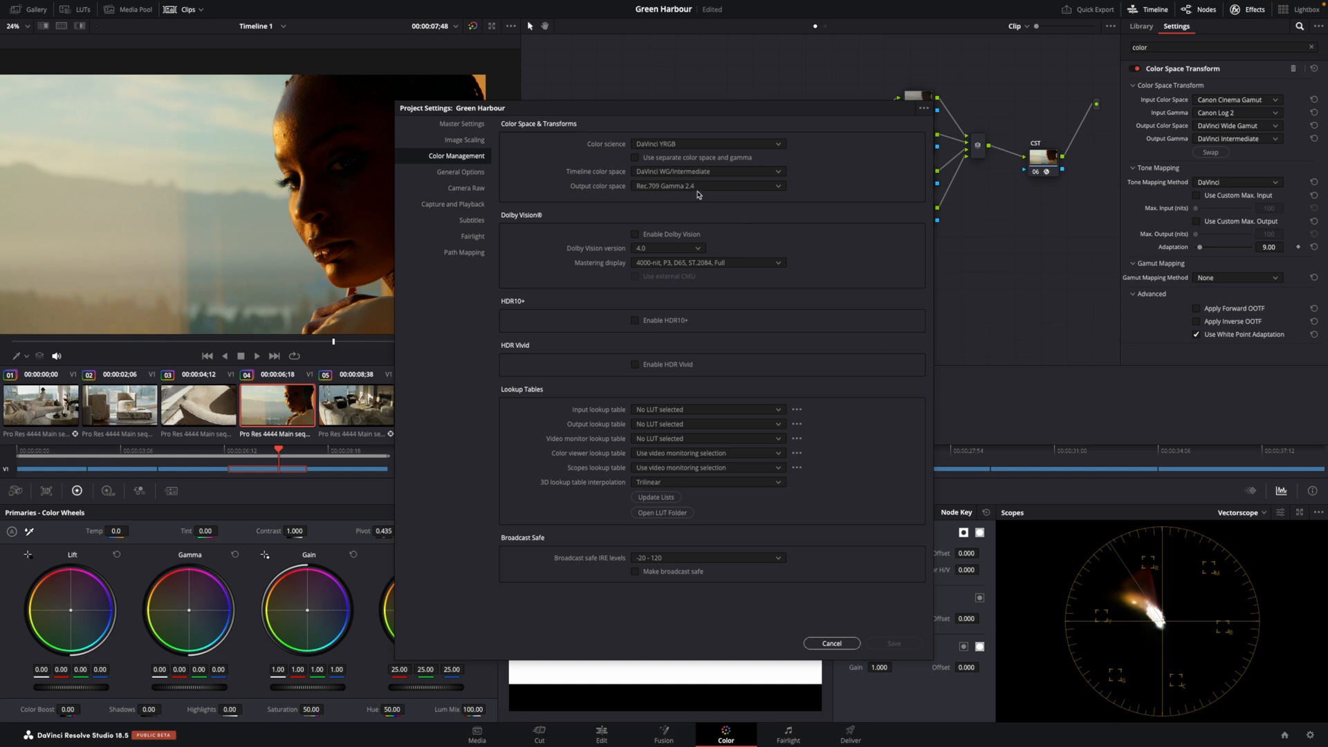
mouse_move(683, 206)
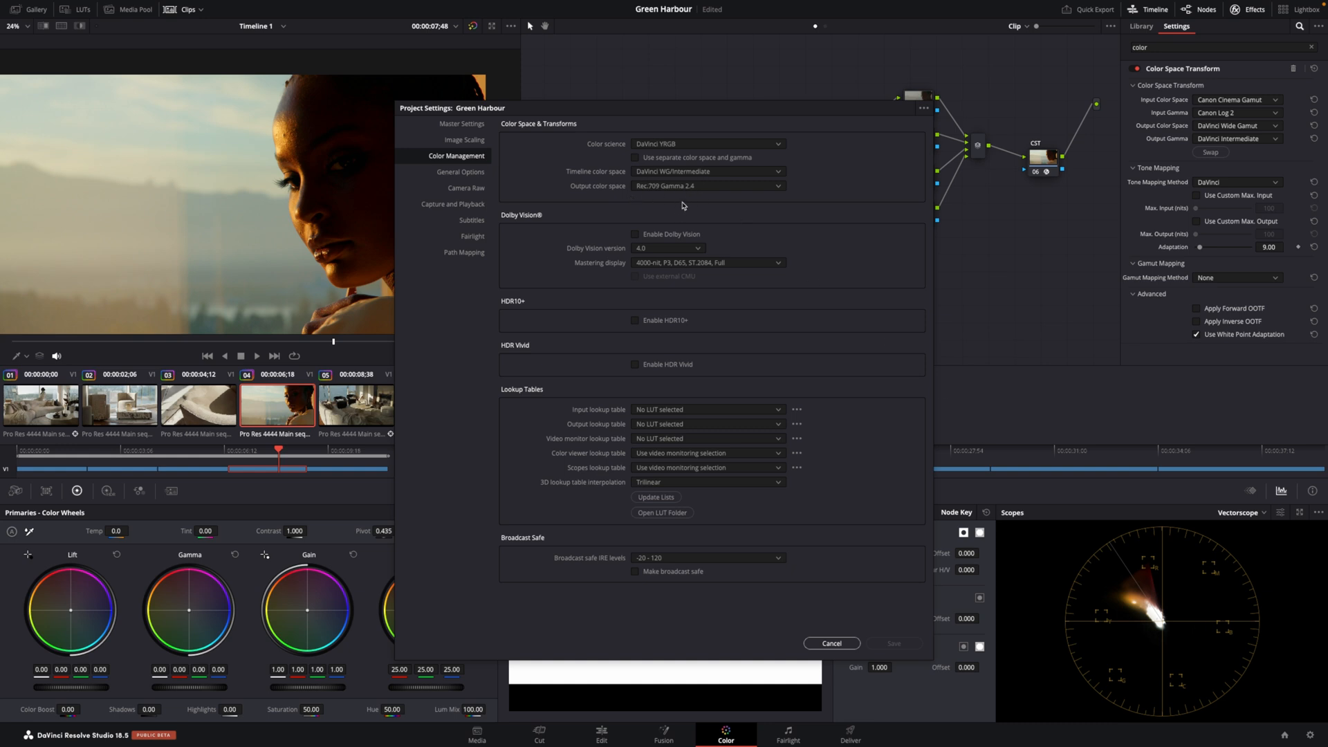
mouse_move(859, 462)
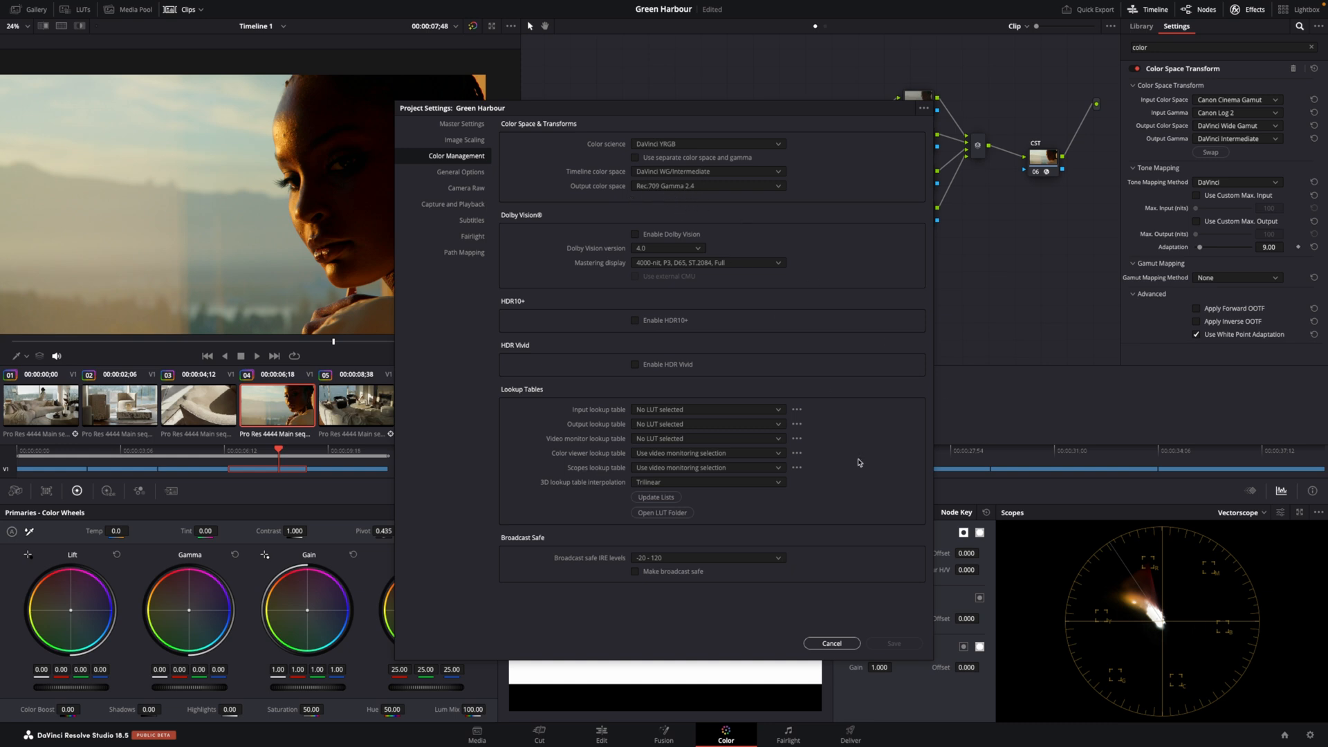
- Cancel out of Project Settings to return to the Color page node graph
left_click(830, 643)
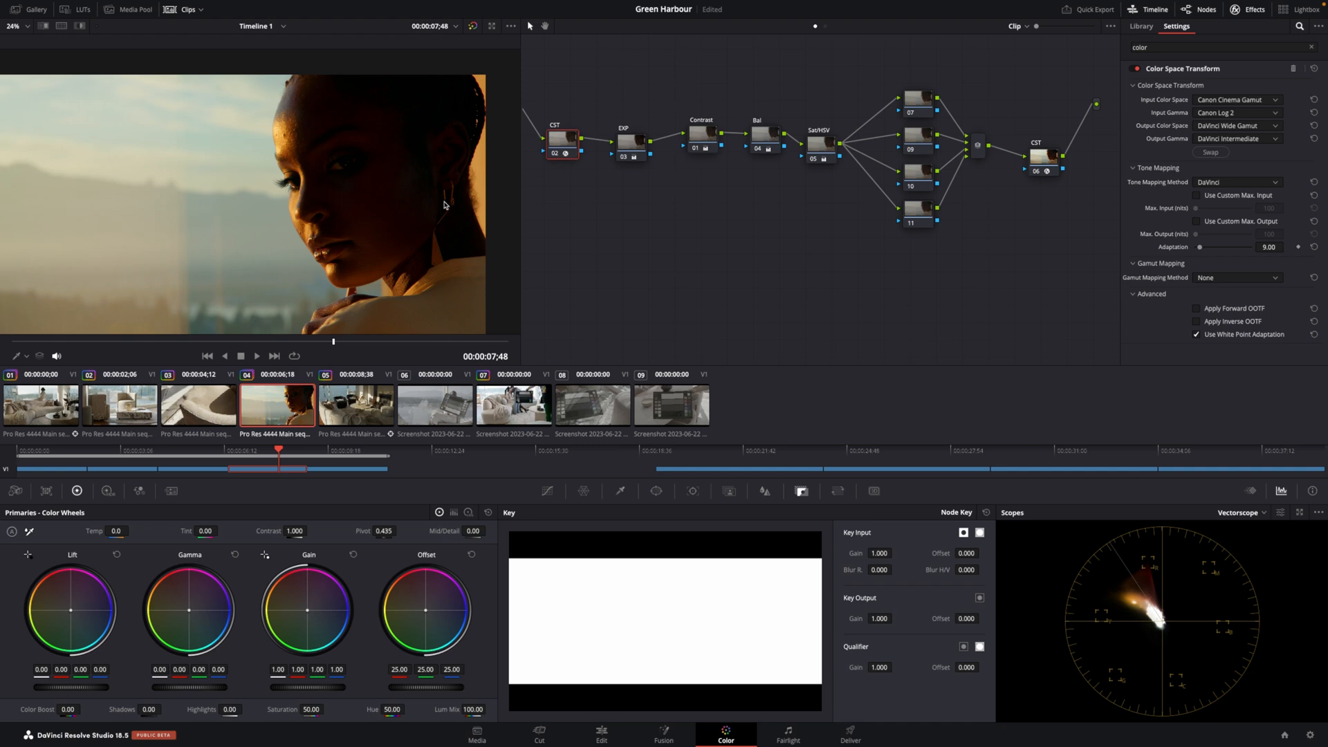
mouse_move(441, 205)
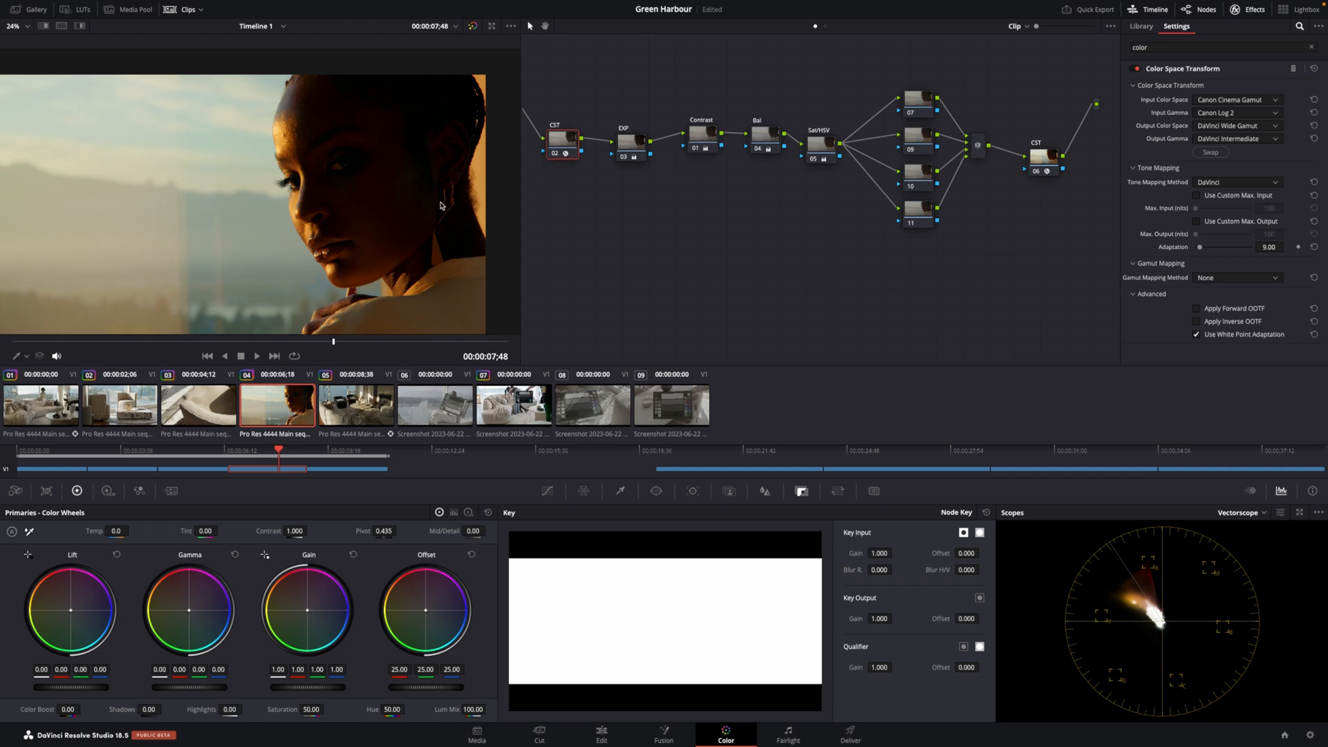
mouse_move(915, 248)
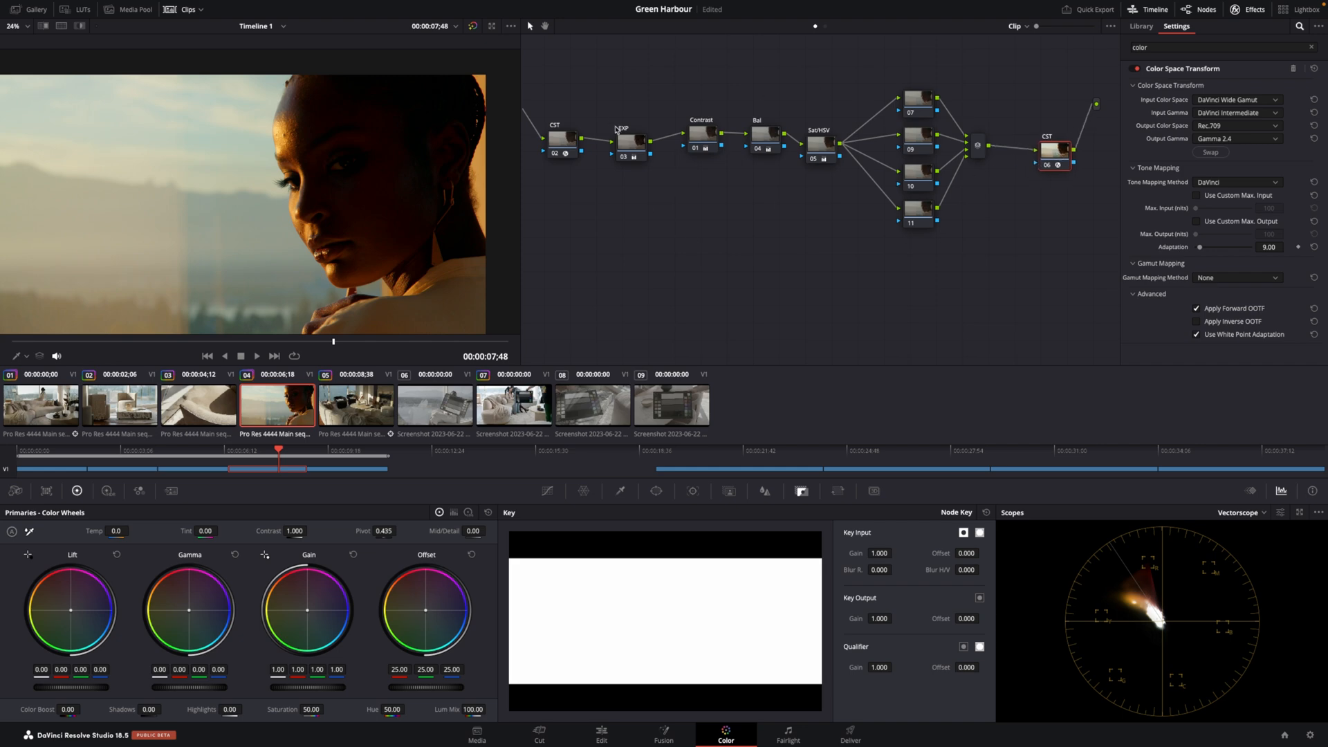
- Show the OpenFX Library listing the Color Space Transform effect under Resolve FX Color
left_click(1141, 25)
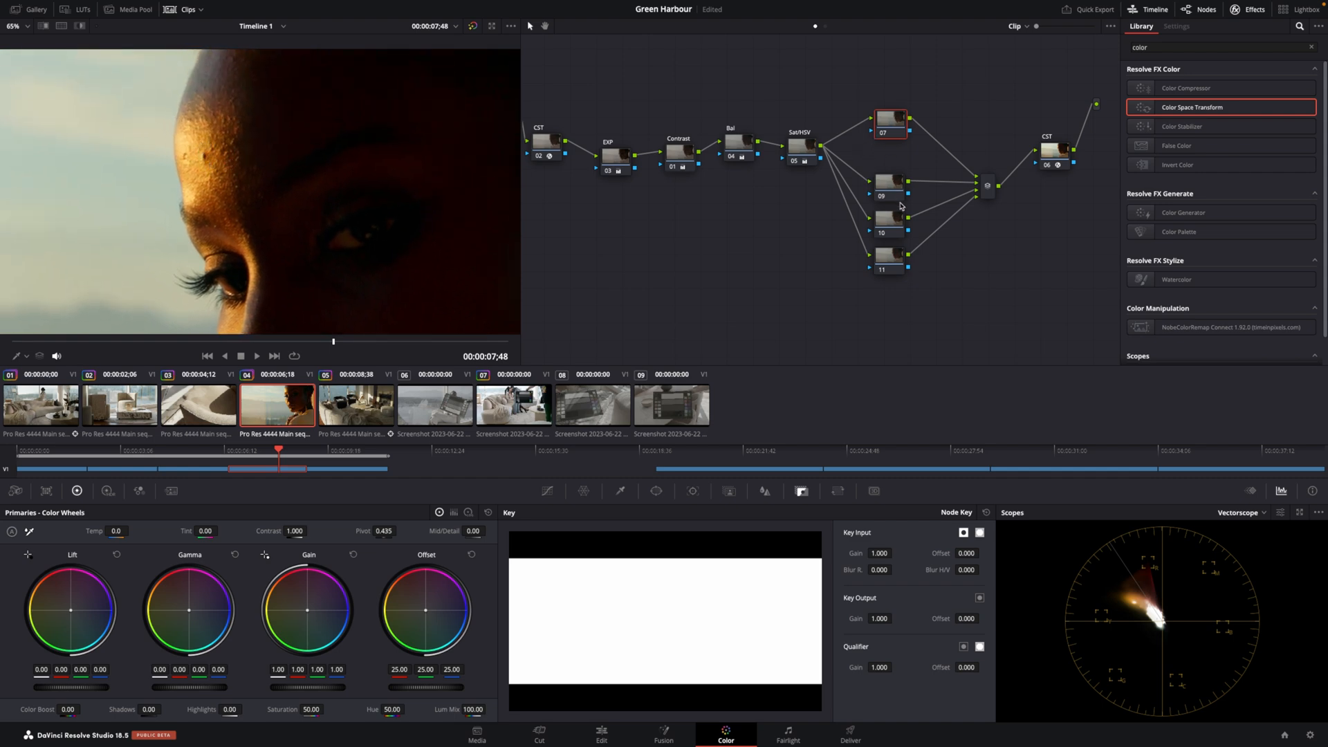
left_click(890, 171)
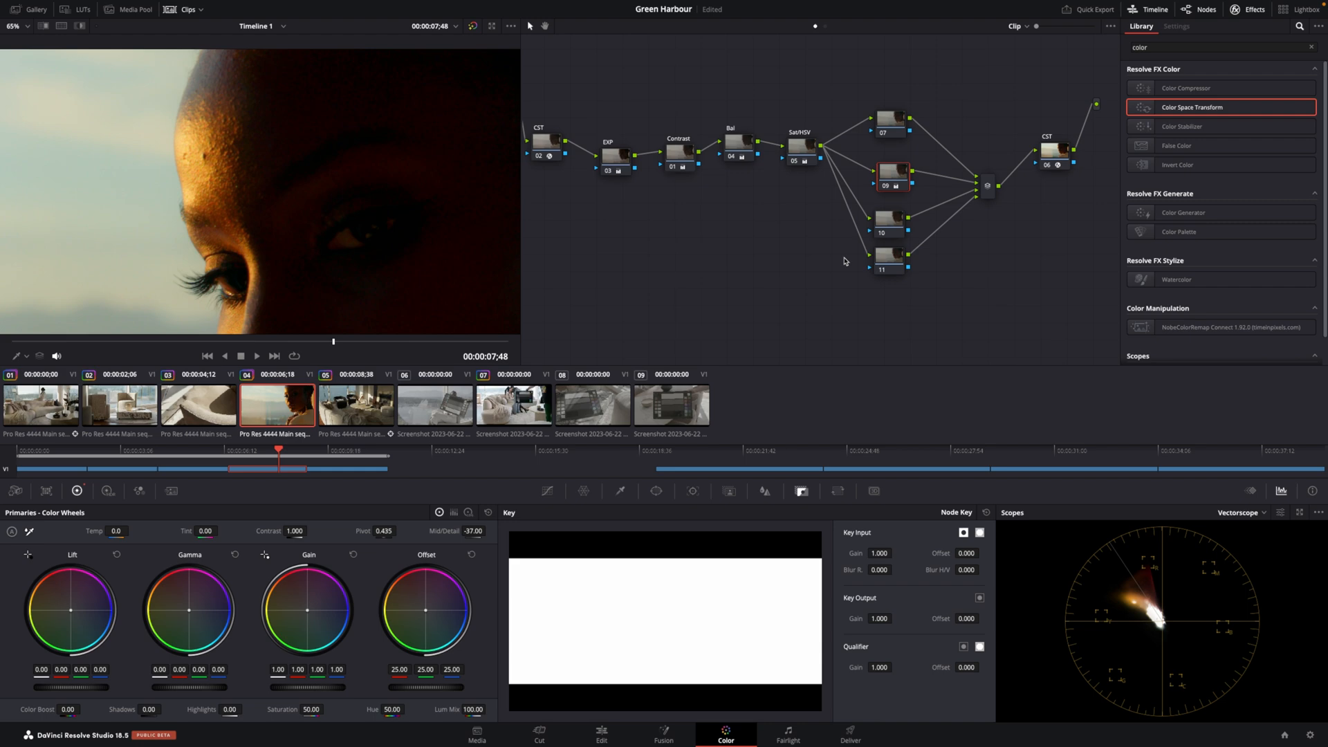
mouse_move(927, 97)
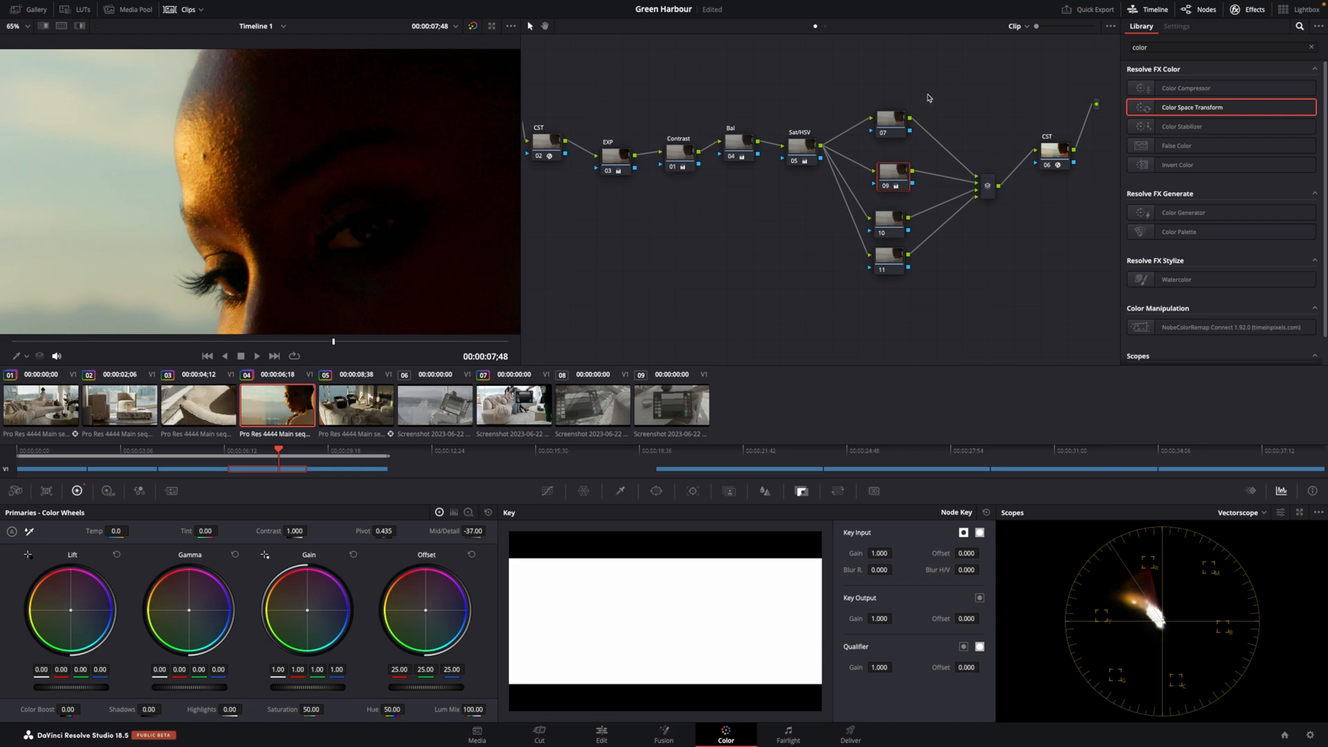
left_click(894, 119)
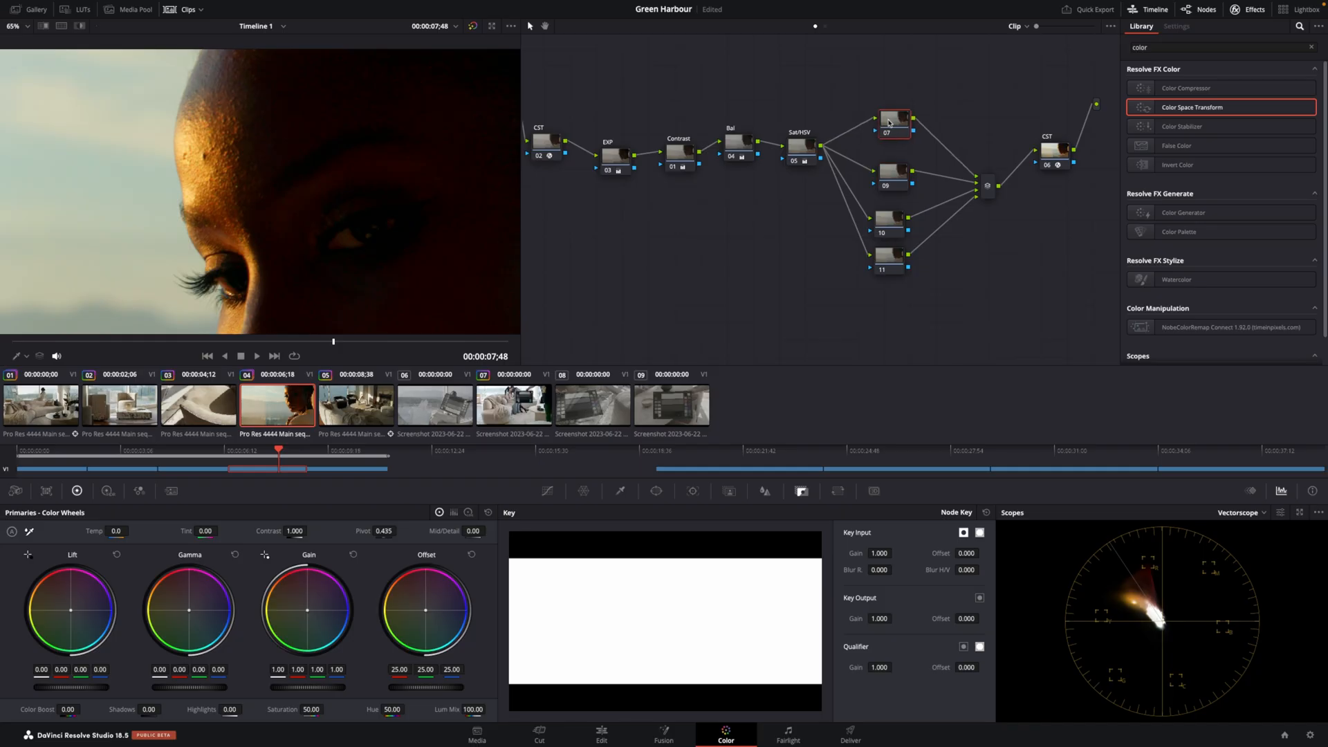